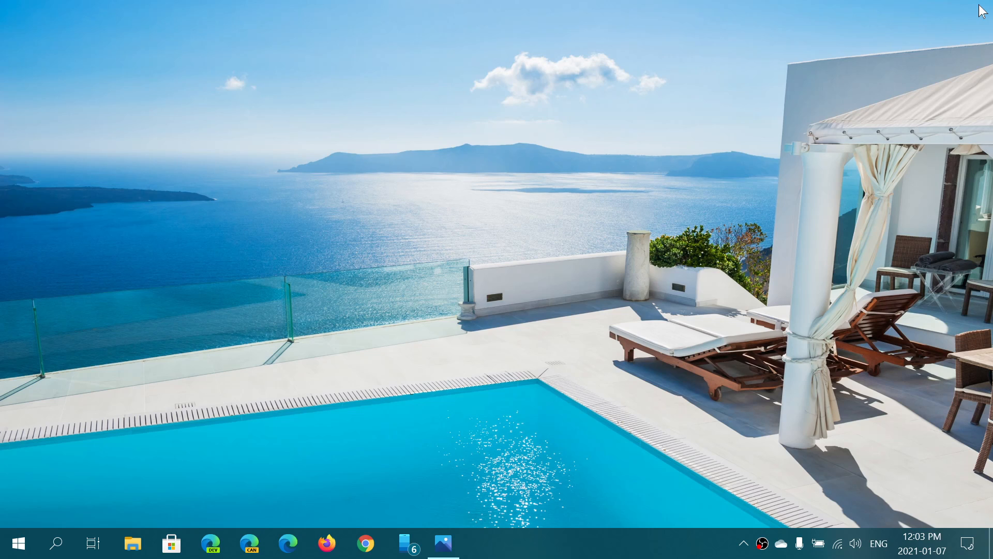
mouse_move(615, 101)
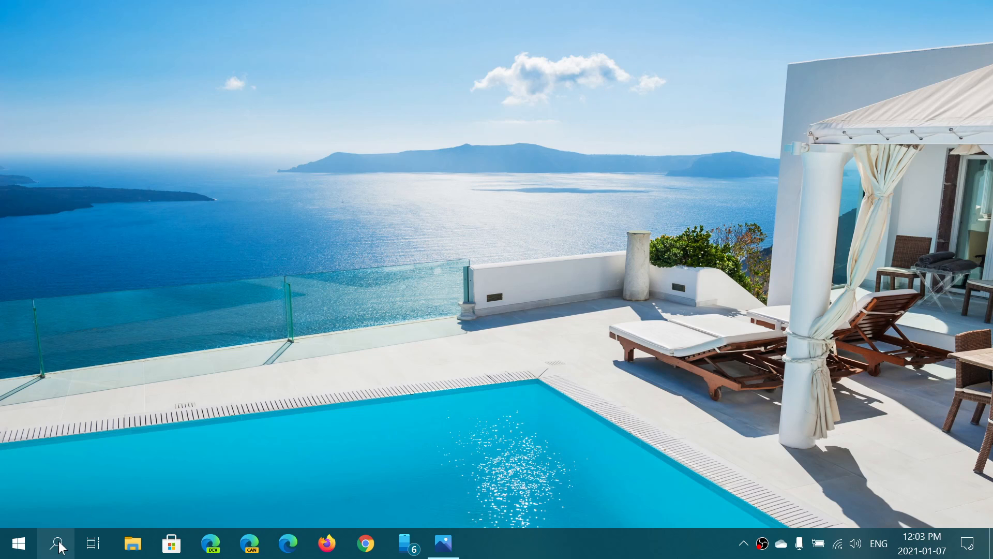
Step: Search Windows for 'con' and open Control Panel to All Control Panel Items
left_click(57, 543)
type("con")
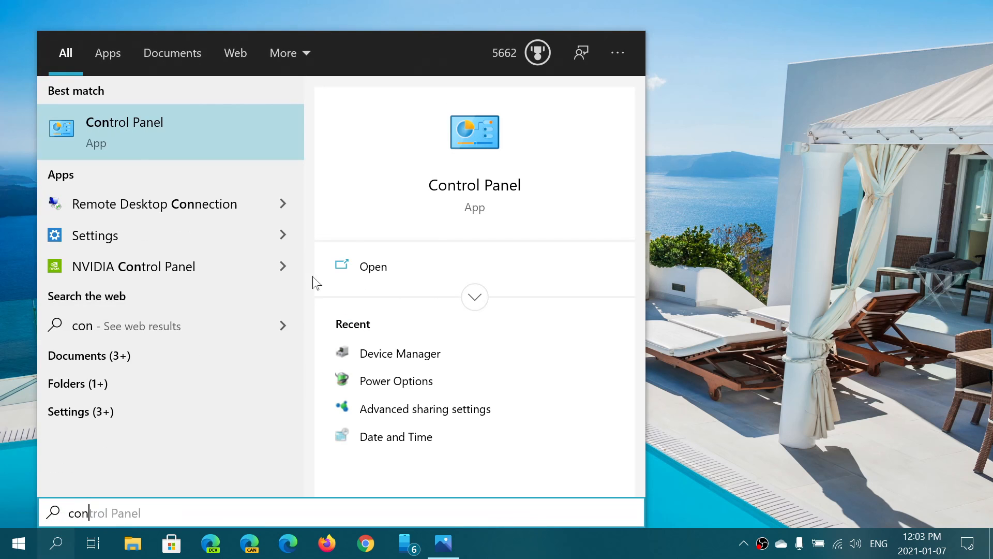
left_click(124, 132)
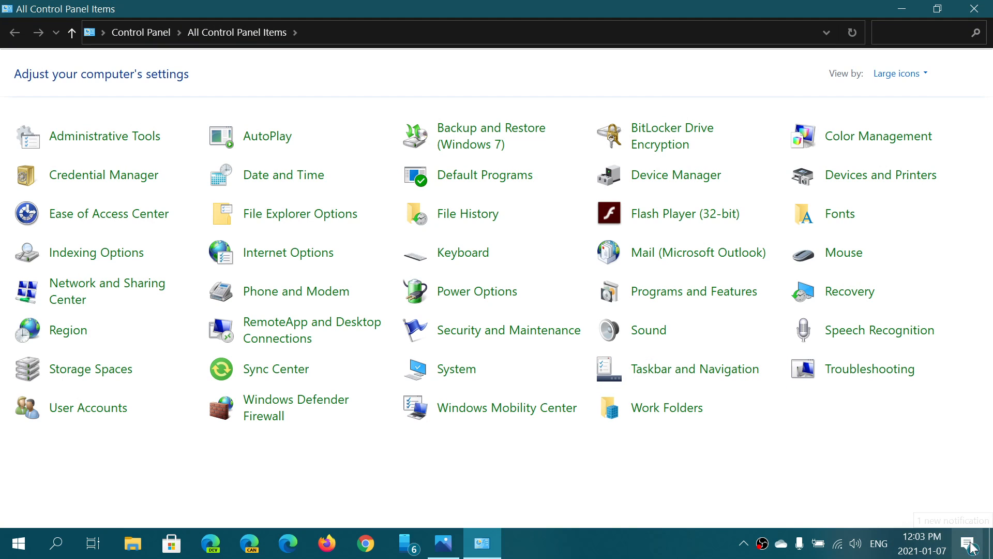
Step: Open Windows Settings, then bring Control Panel's items list back to the front
left_click(967, 544)
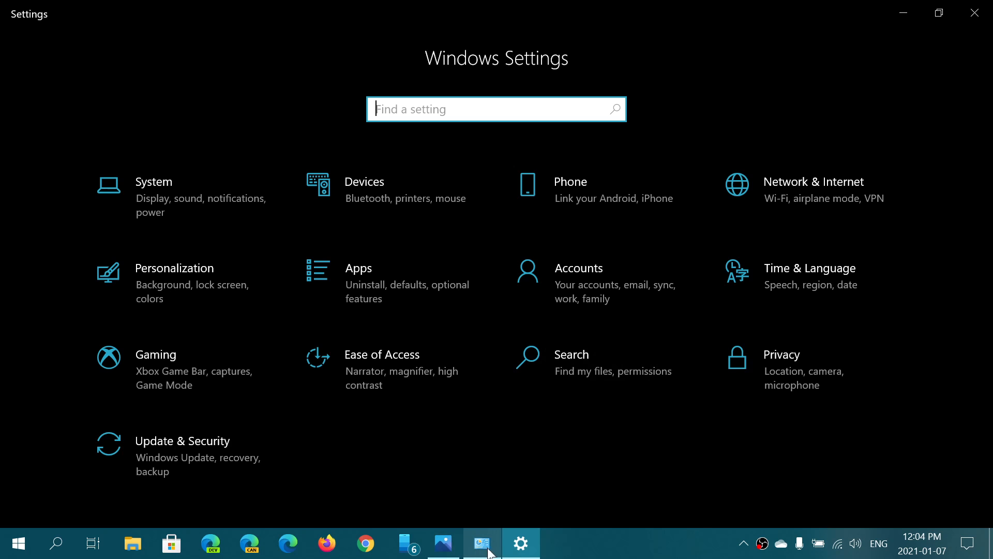
left_click(482, 544)
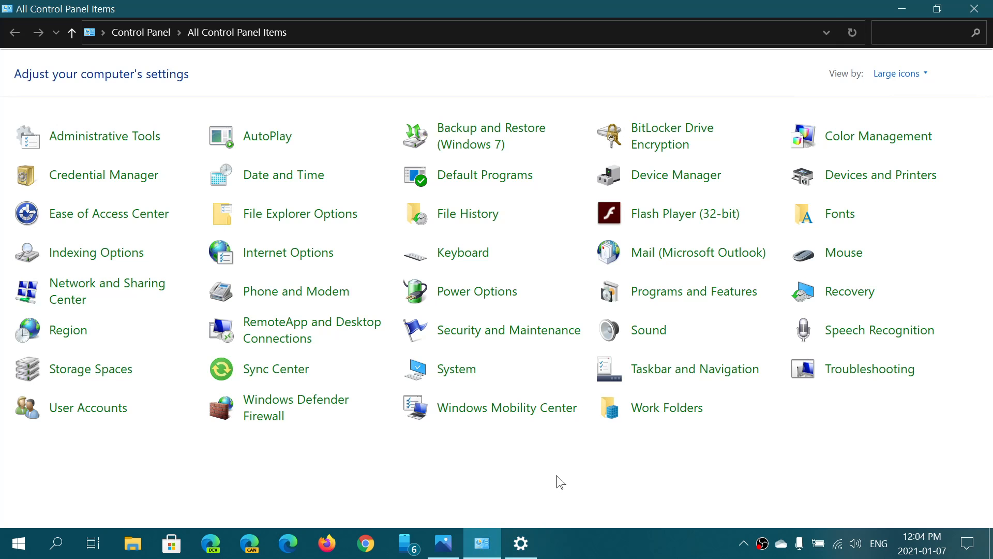